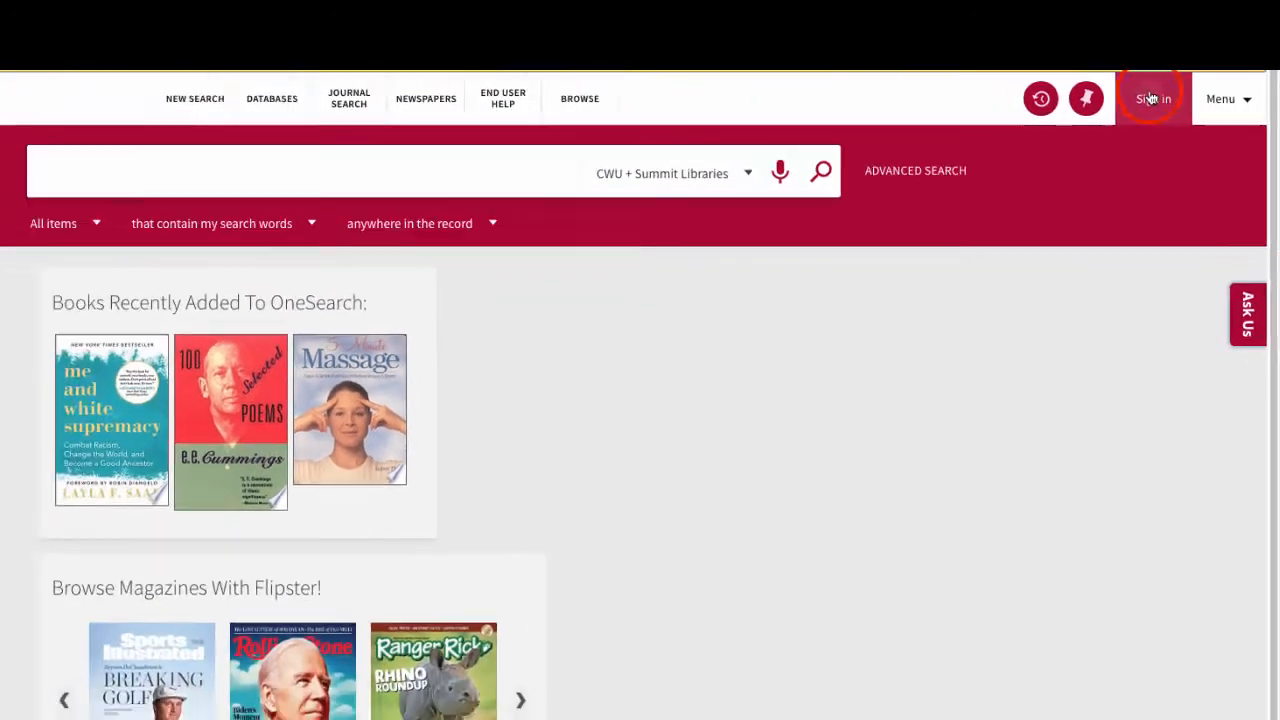
- Sign in as a current CWU student with the organizational account credentials
{"action": "left_click", "coordinate": [1152, 98]}
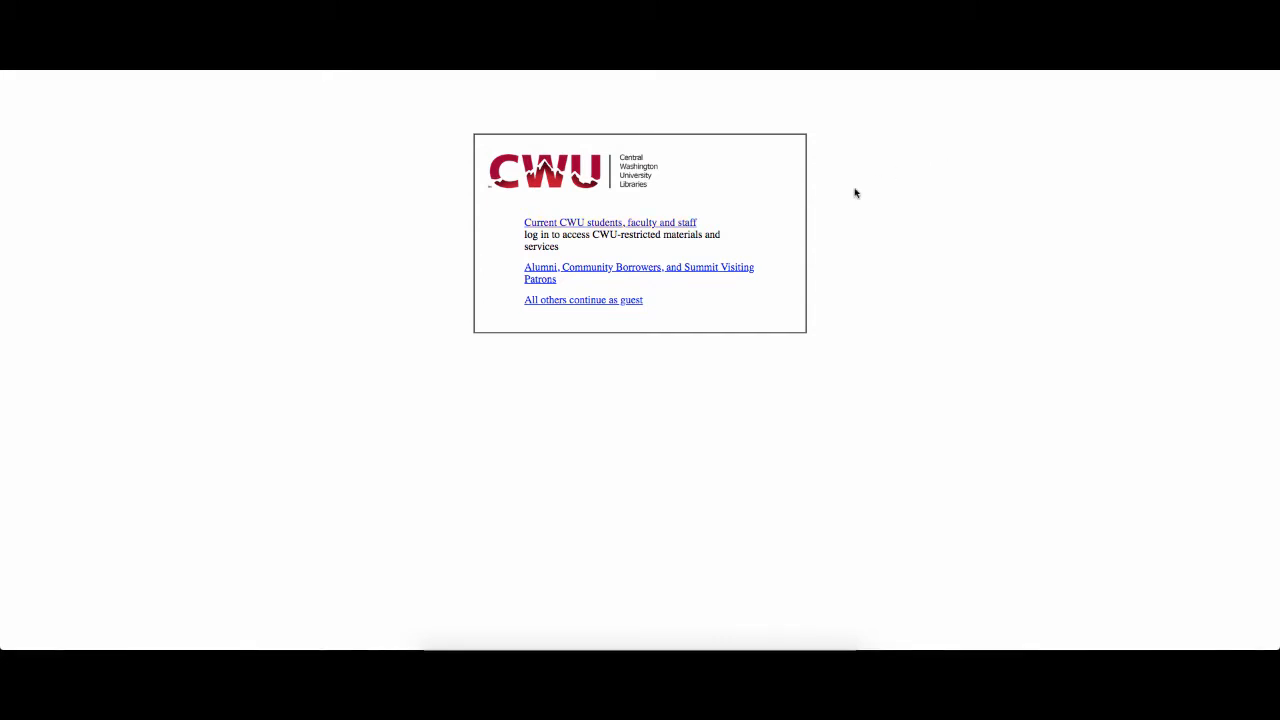
{"action": "left_click", "coordinate": [608, 222]}
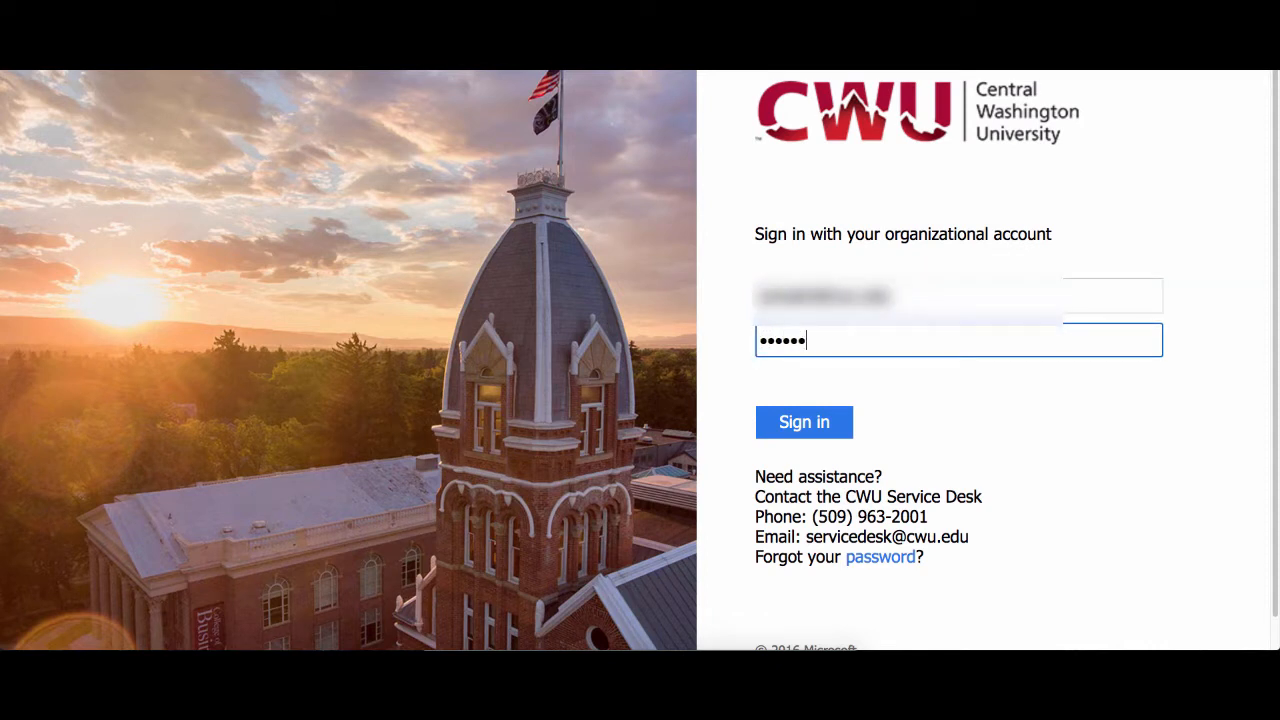
{"action": "type", "text": "password"}
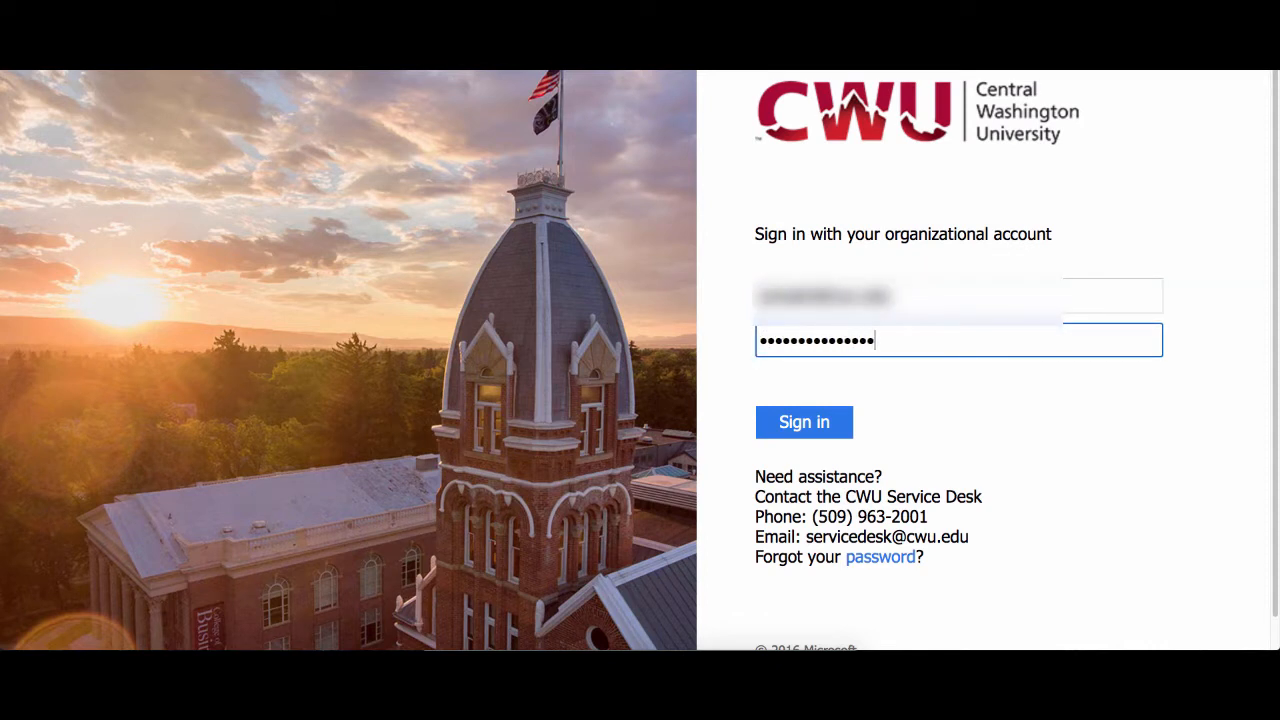
{"action": "left_click", "coordinate": [804, 420]}
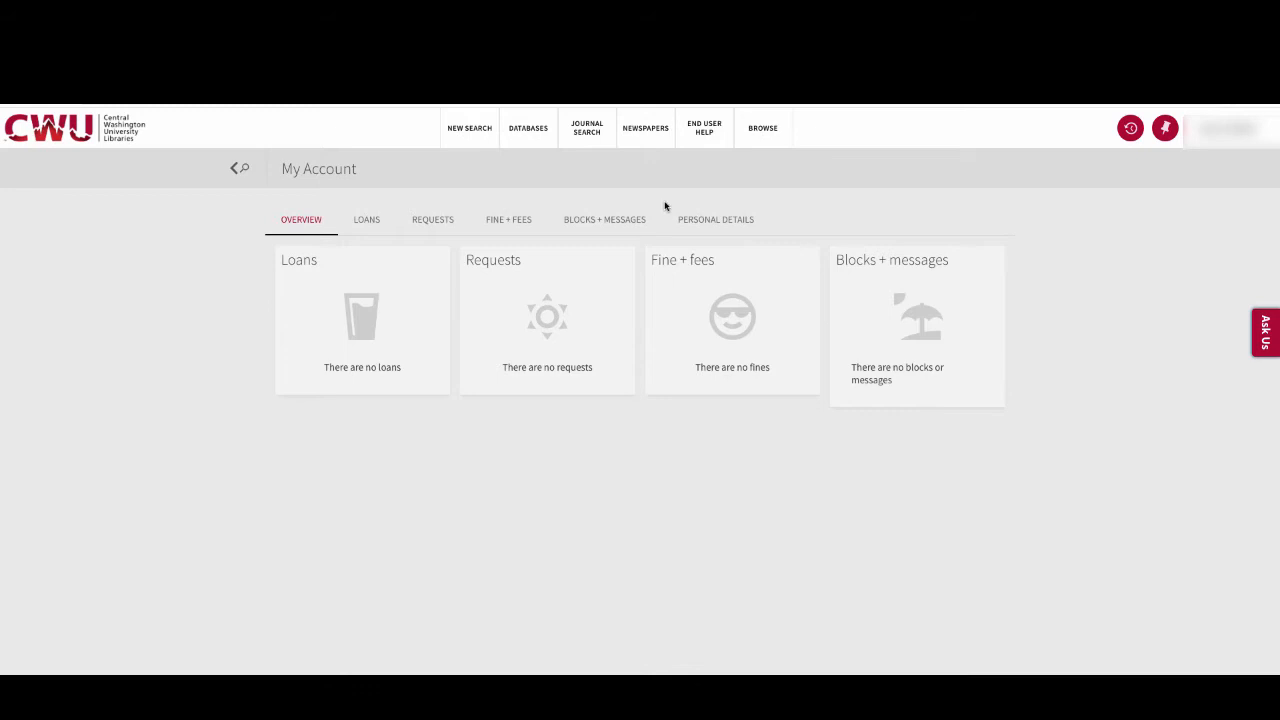
{"action": "mouse_move", "coordinate": [576, 332]}
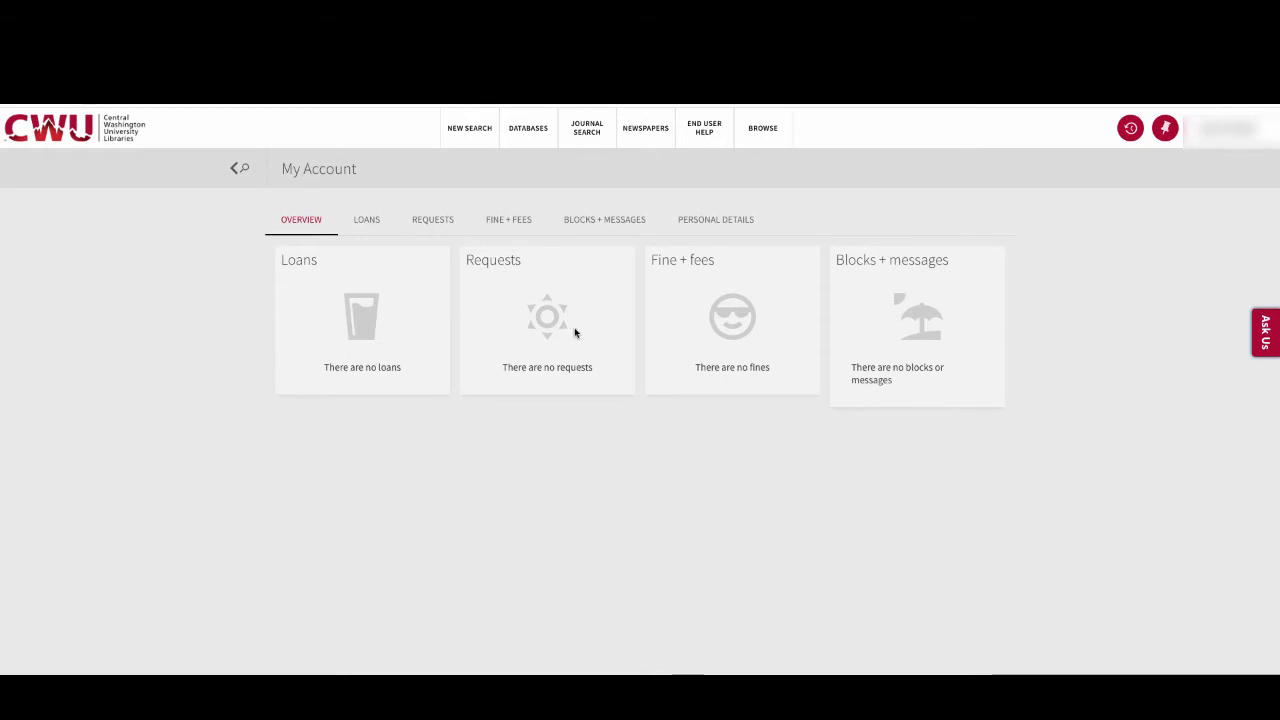
{"action": "mouse_move", "coordinate": [888, 332]}
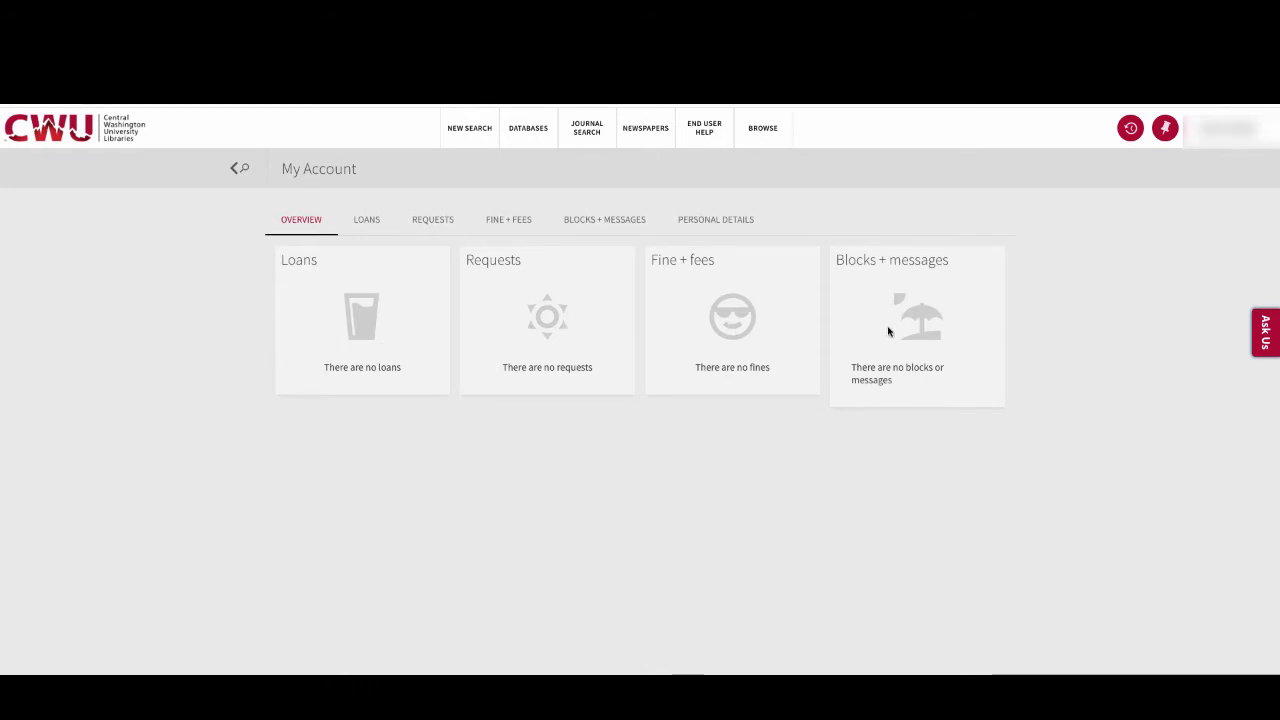
{"action": "mouse_move", "coordinate": [1092, 328]}
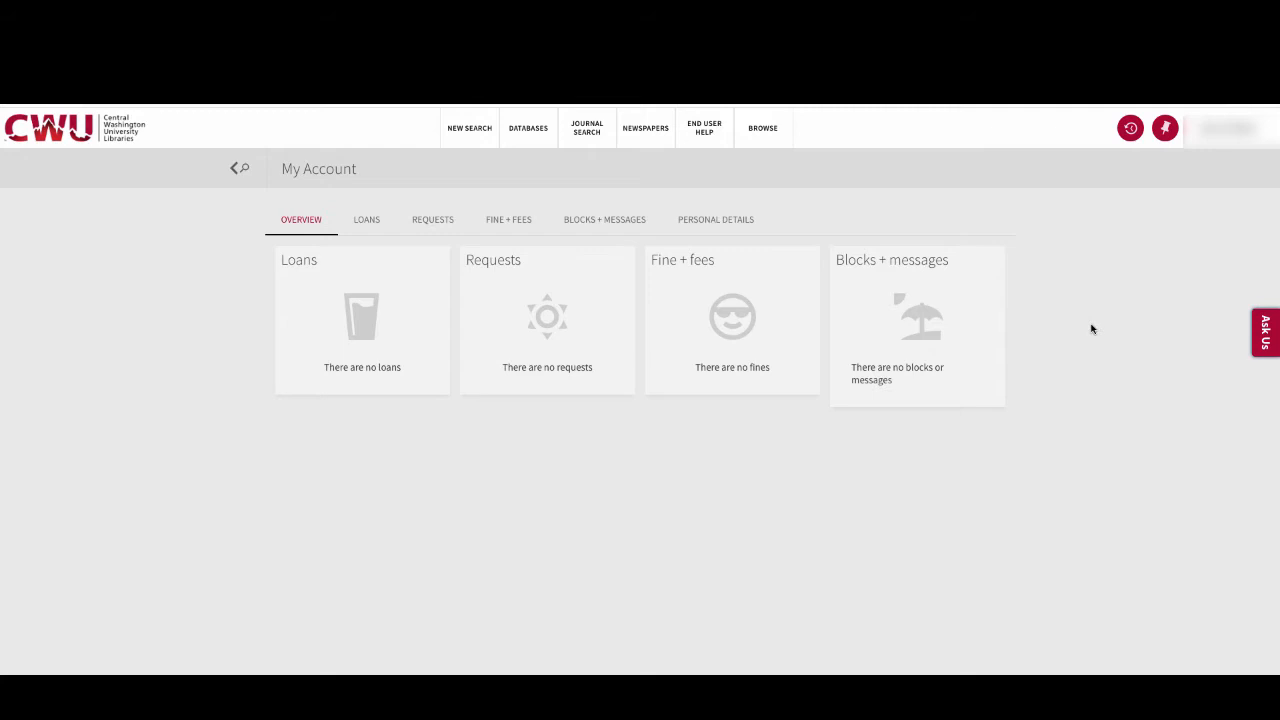
{"action": "mouse_move", "coordinate": [1164, 128]}
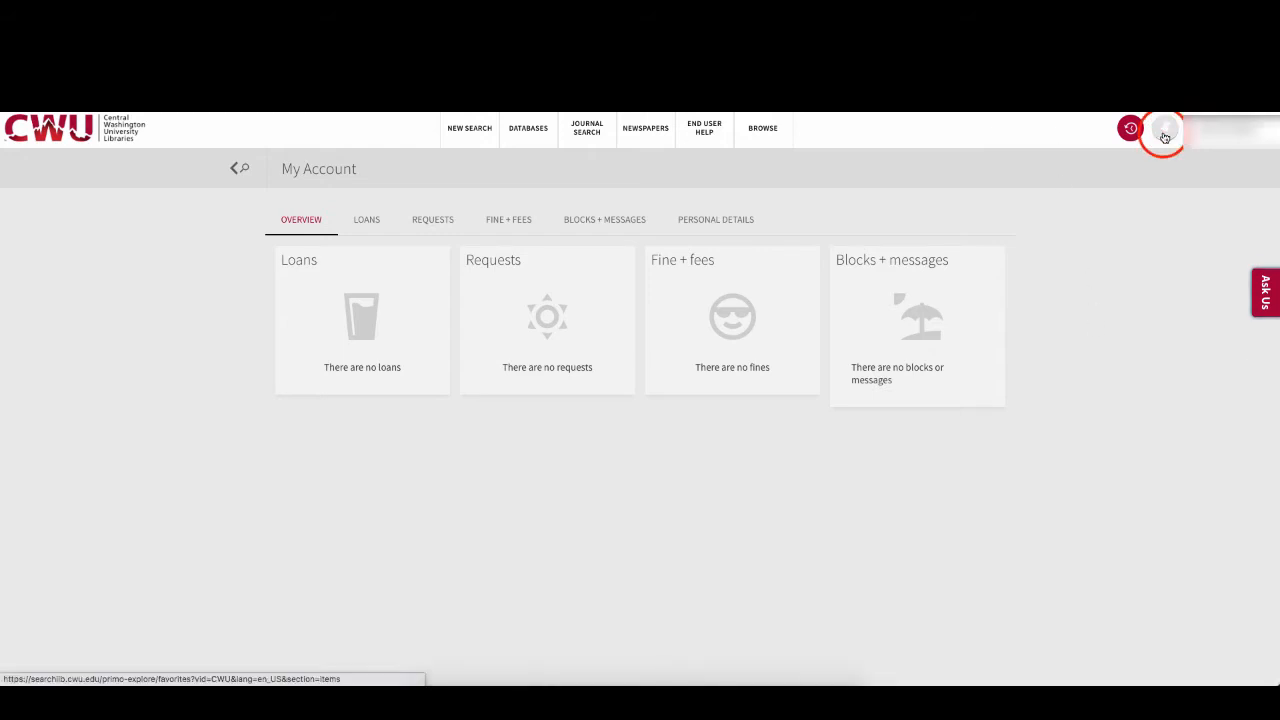
- Review Saved Searches and Search History in My Favorites, then return to Saved Records
{"action": "left_click", "coordinate": [1132, 128]}
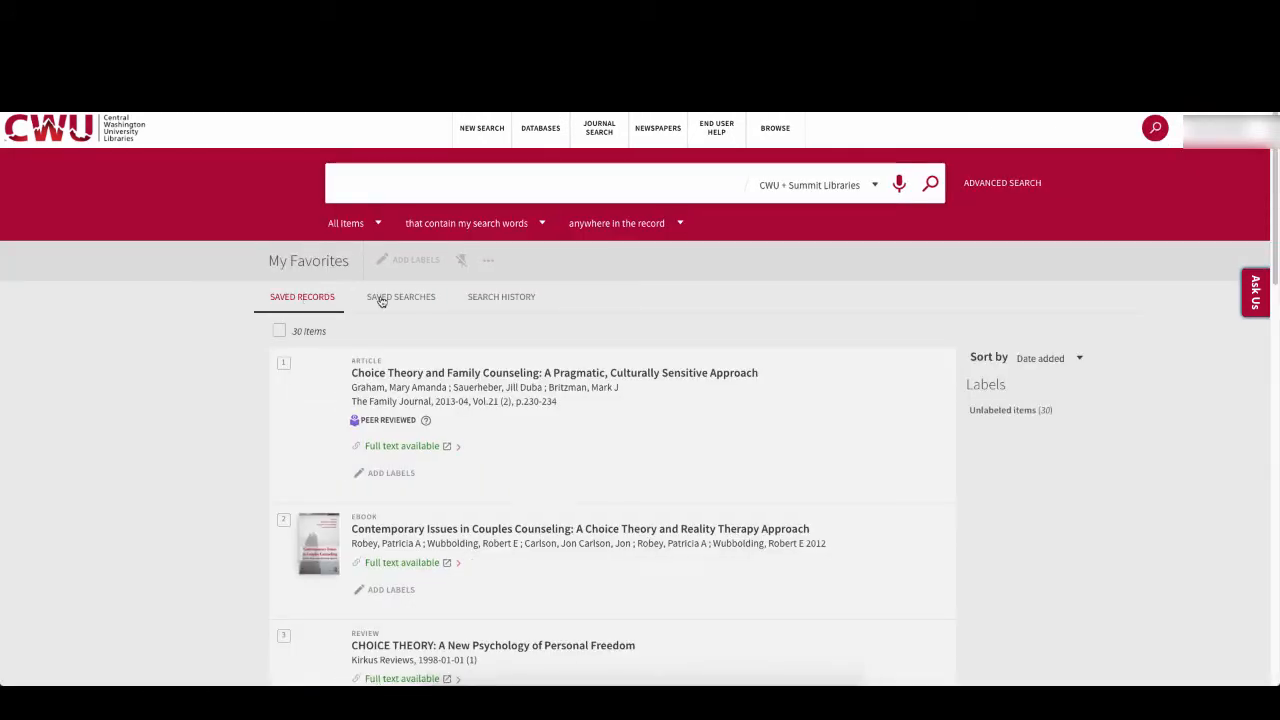
{"action": "left_click", "coordinate": [502, 296]}
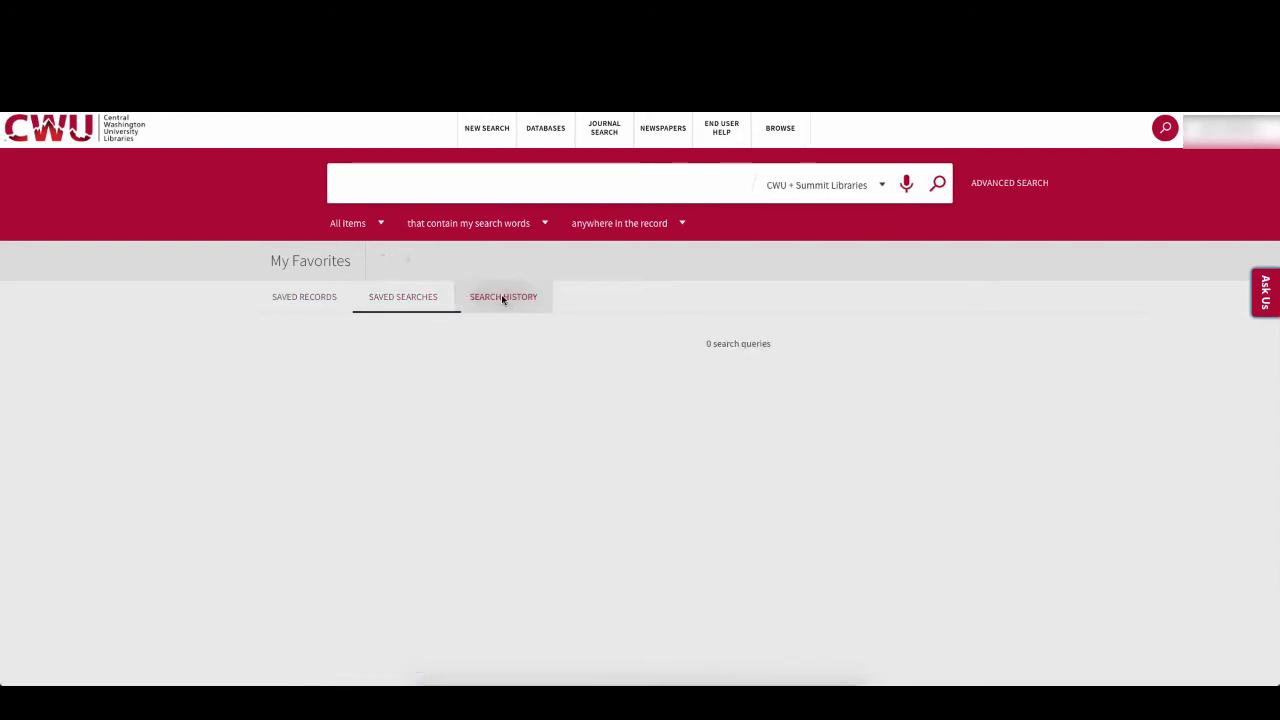
{"action": "left_click", "coordinate": [504, 296]}
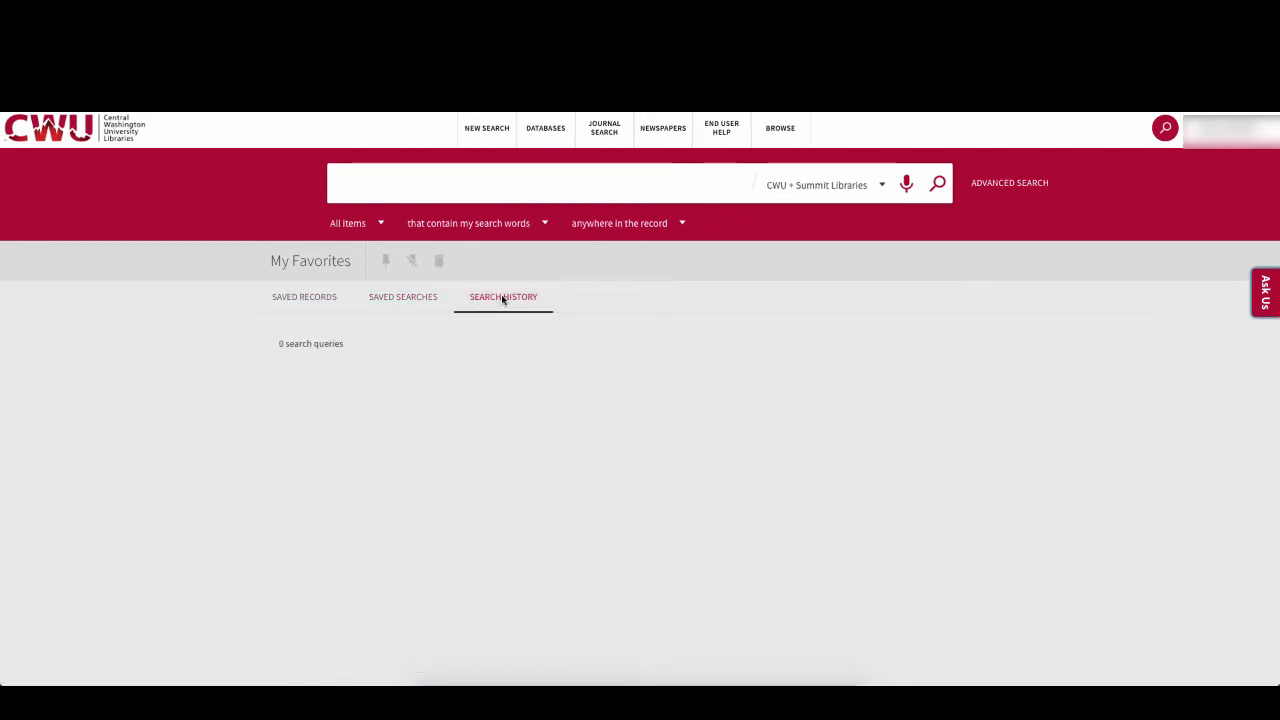
{"action": "left_click", "coordinate": [302, 296]}
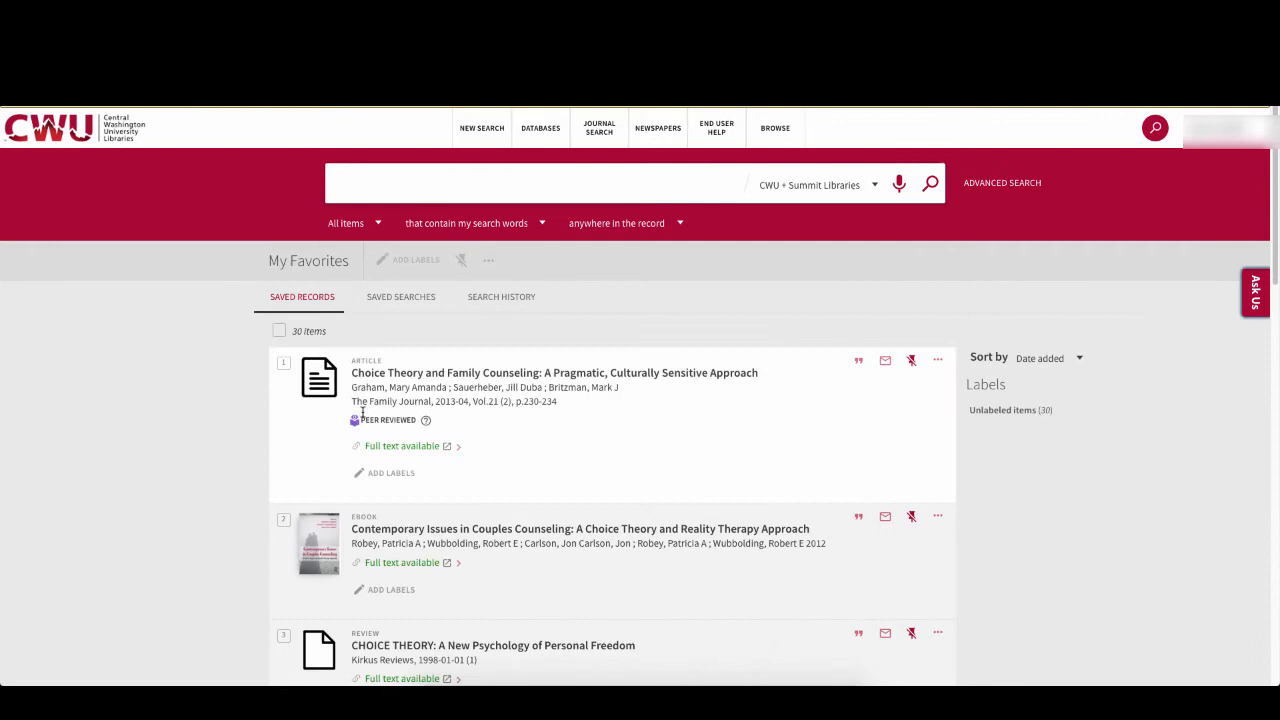
- Label the Choice Theory and Family Counseling article PSY340 and filter favorites to that label
{"action": "left_click", "coordinate": [392, 472]}
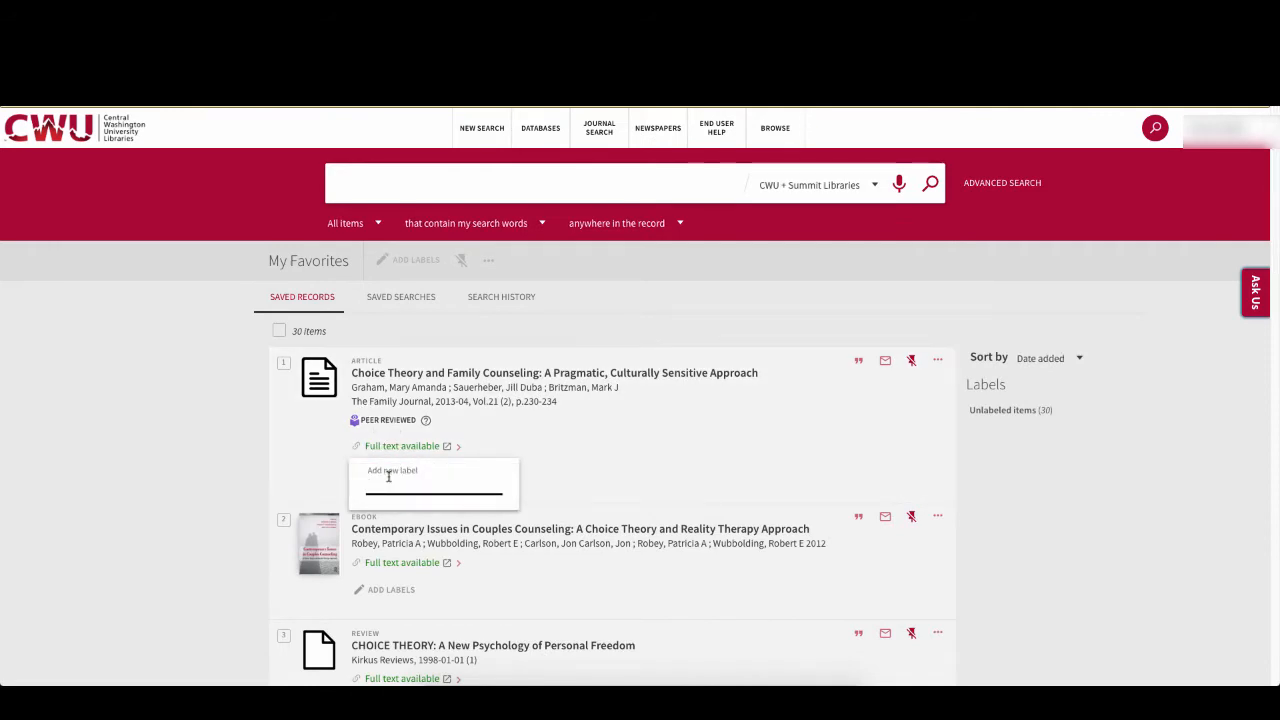
{"action": "type", "text": "PSY340"}
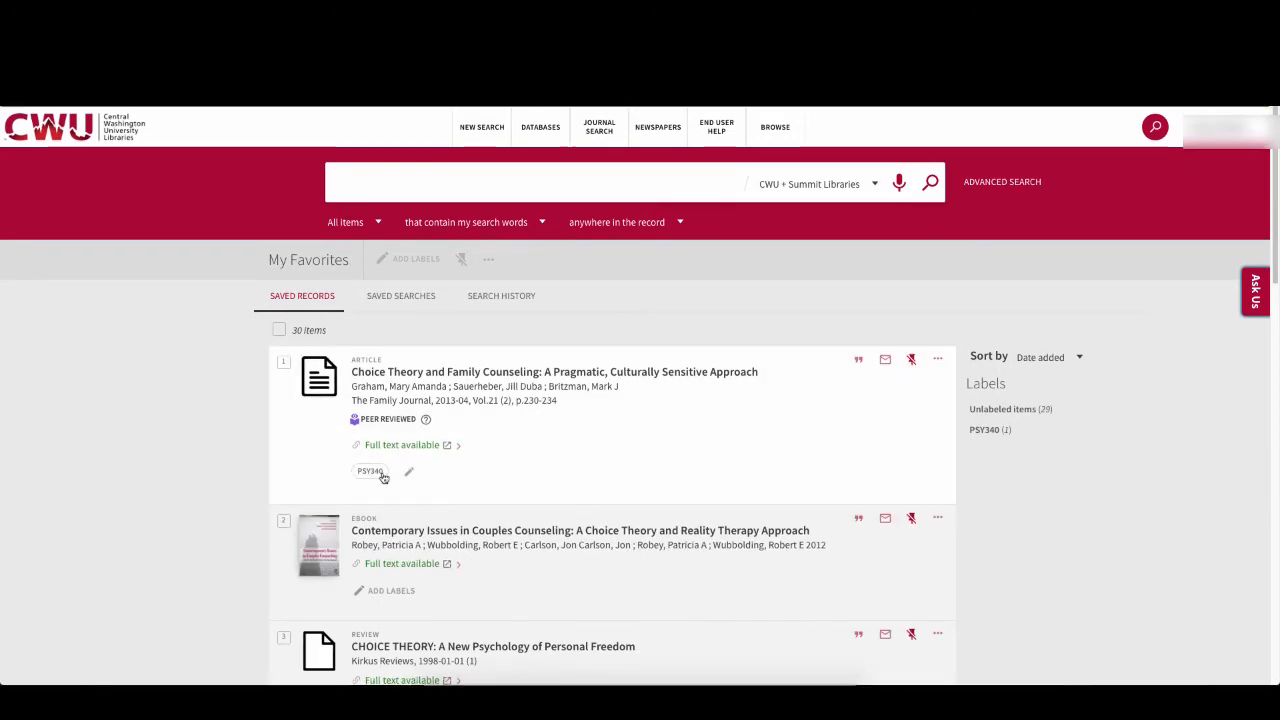
{"action": "left_click", "coordinate": [990, 428]}
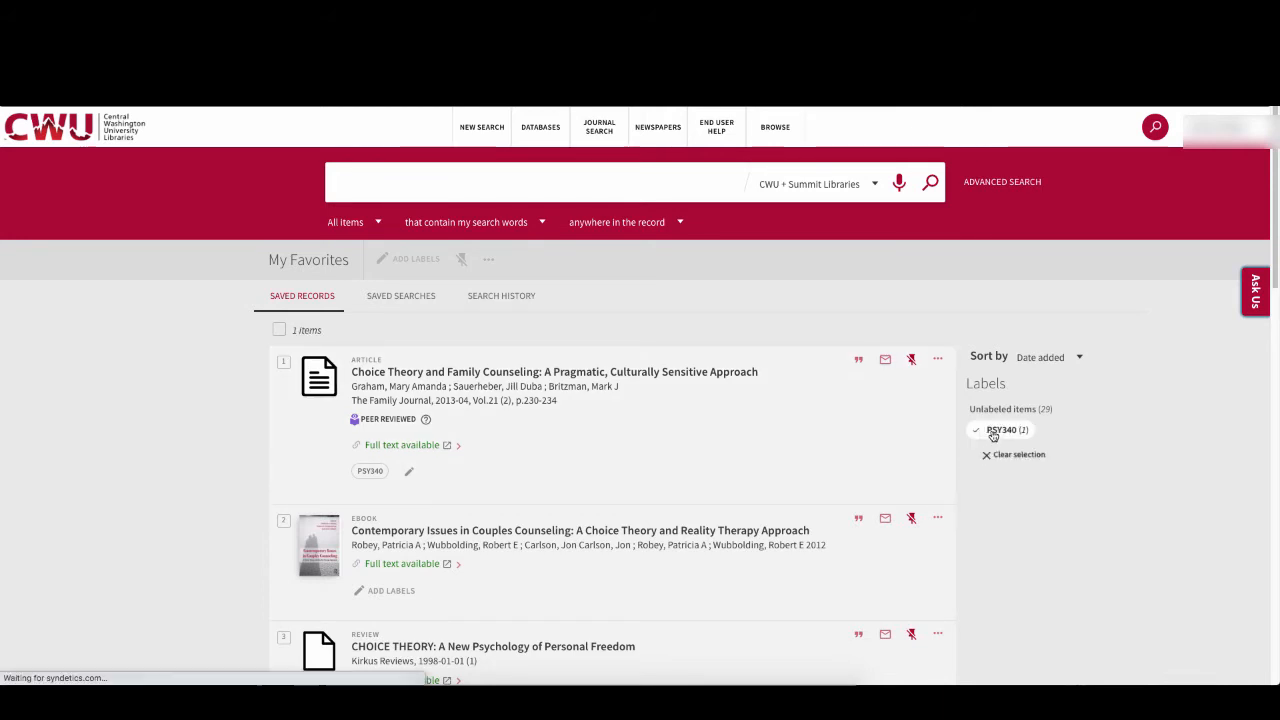
{"action": "left_click", "coordinate": [1002, 428]}
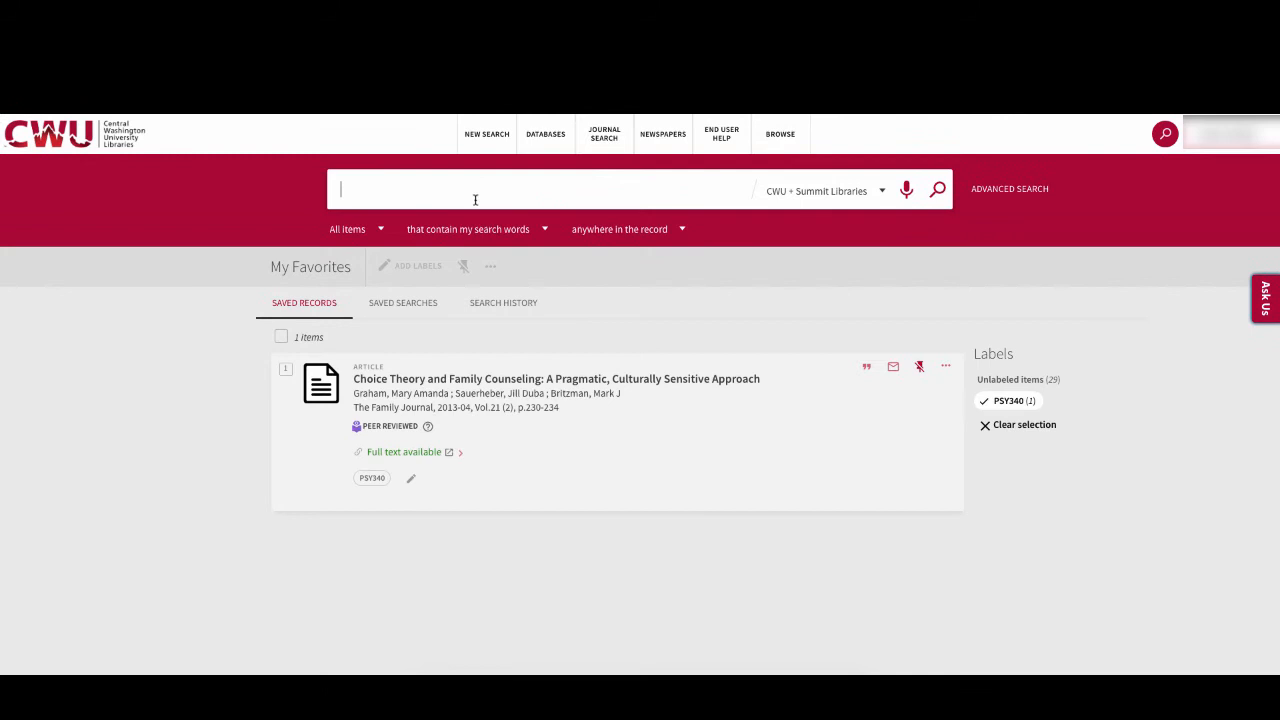
- Search for forest fires and bring up the personalize-by-discipline chooser
{"action": "type", "text": "forest fires"}
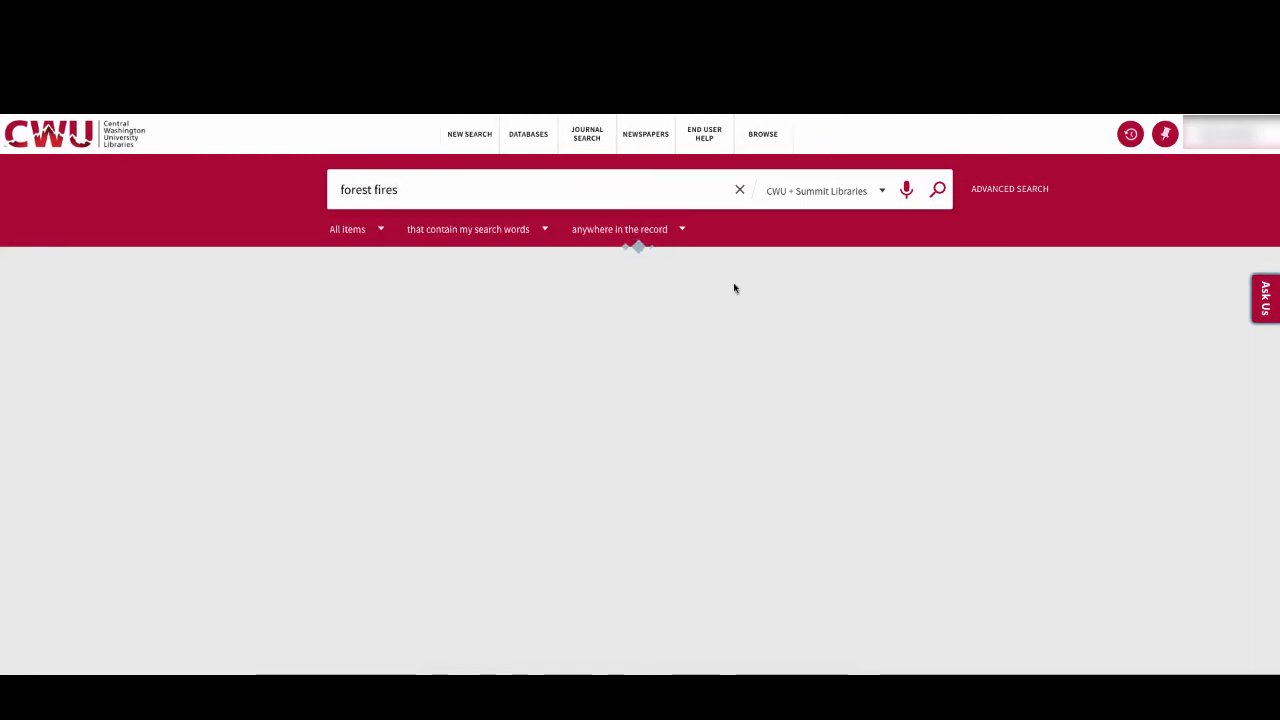
{"action": "left_click", "coordinate": [936, 188]}
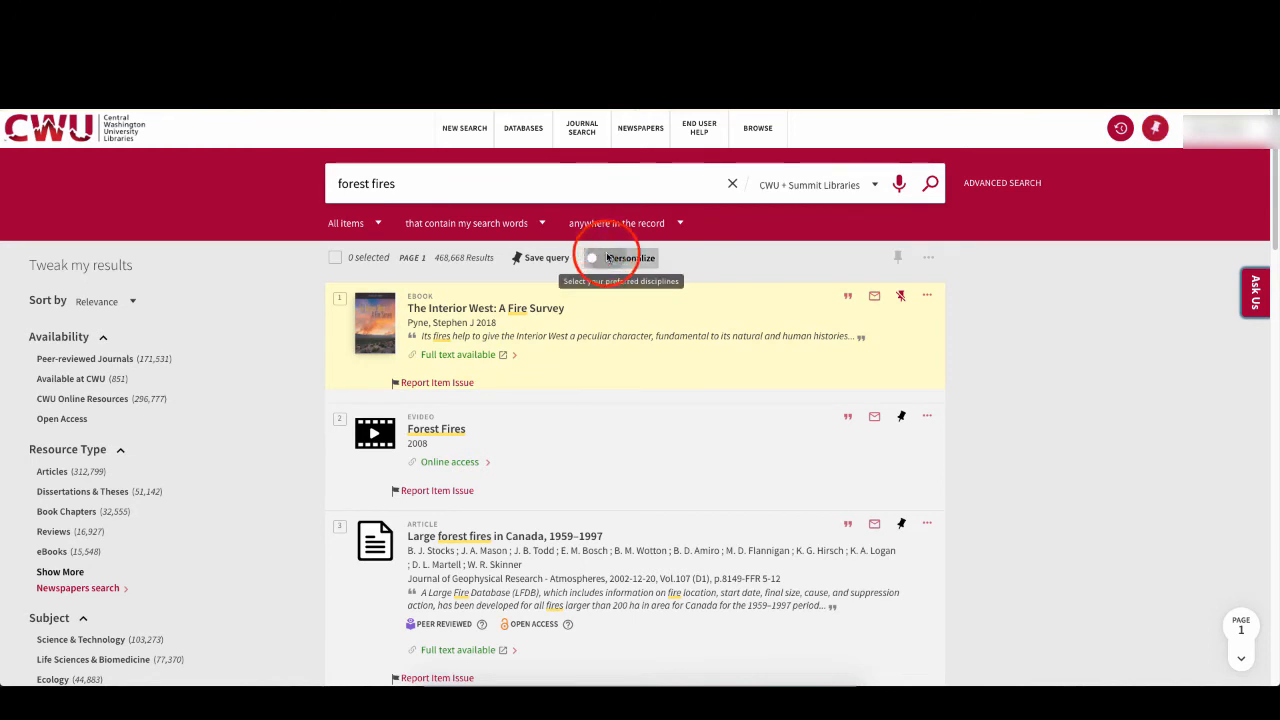
{"action": "left_click", "coordinate": [628, 256]}
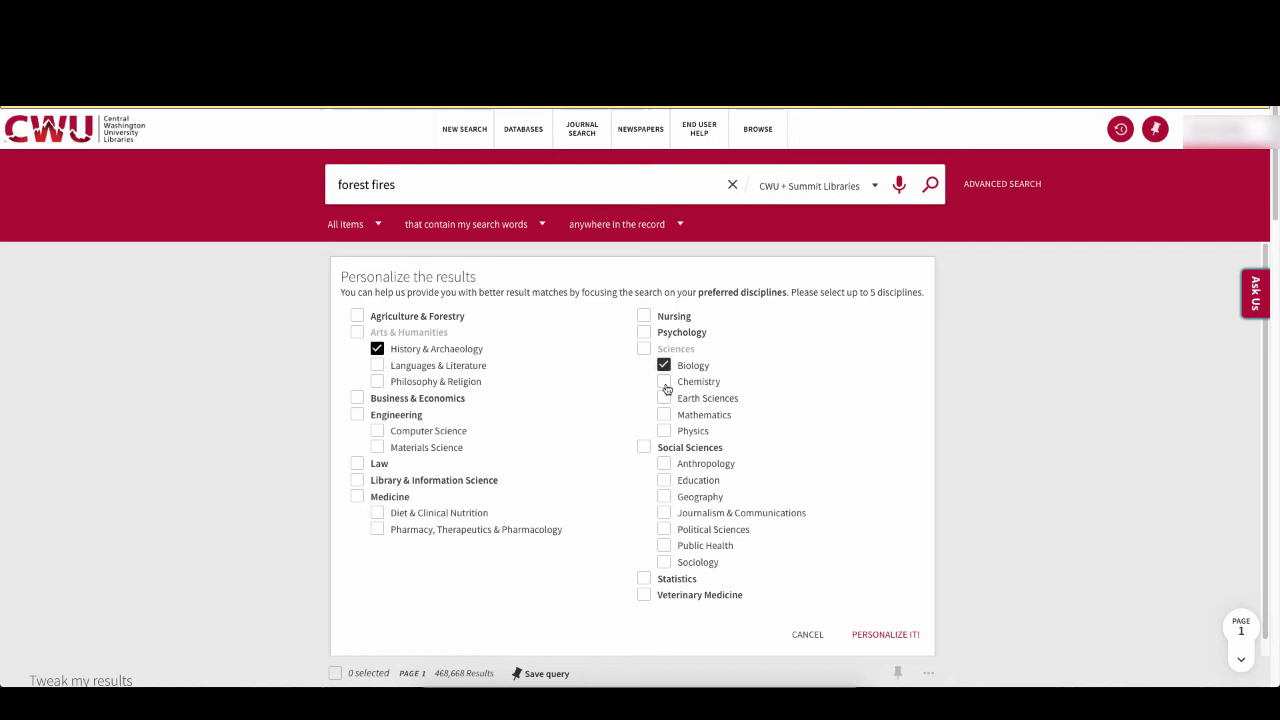
- Add Geography to Biology and History & Archaeology and apply the personalization to the results
{"action": "left_click", "coordinate": [664, 496]}
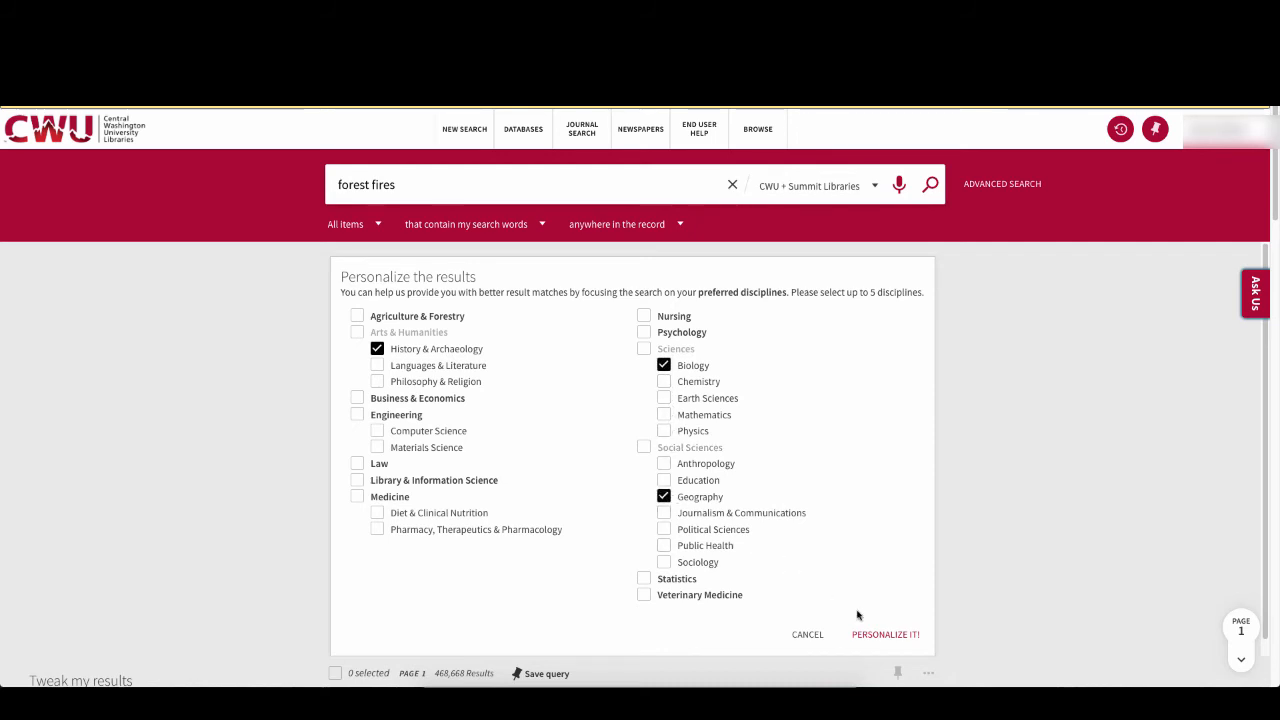
{"action": "left_click", "coordinate": [884, 634]}
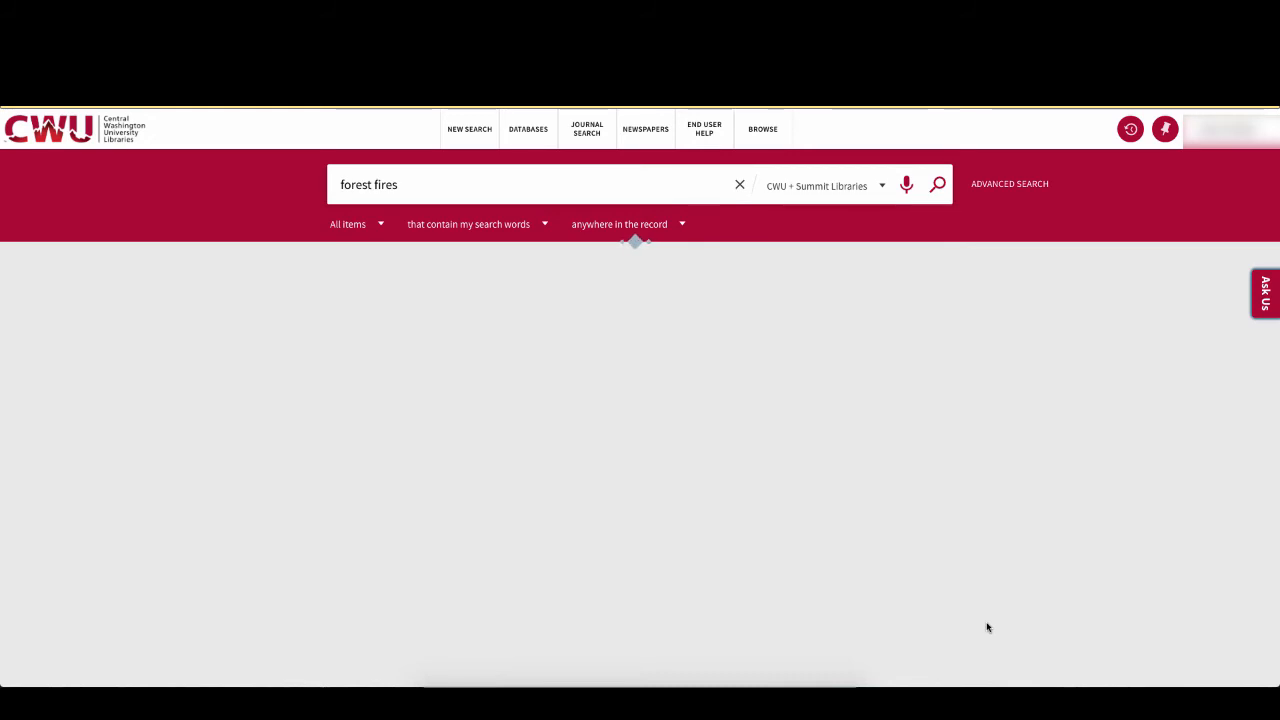
{"action": "left_click", "coordinate": [936, 184]}
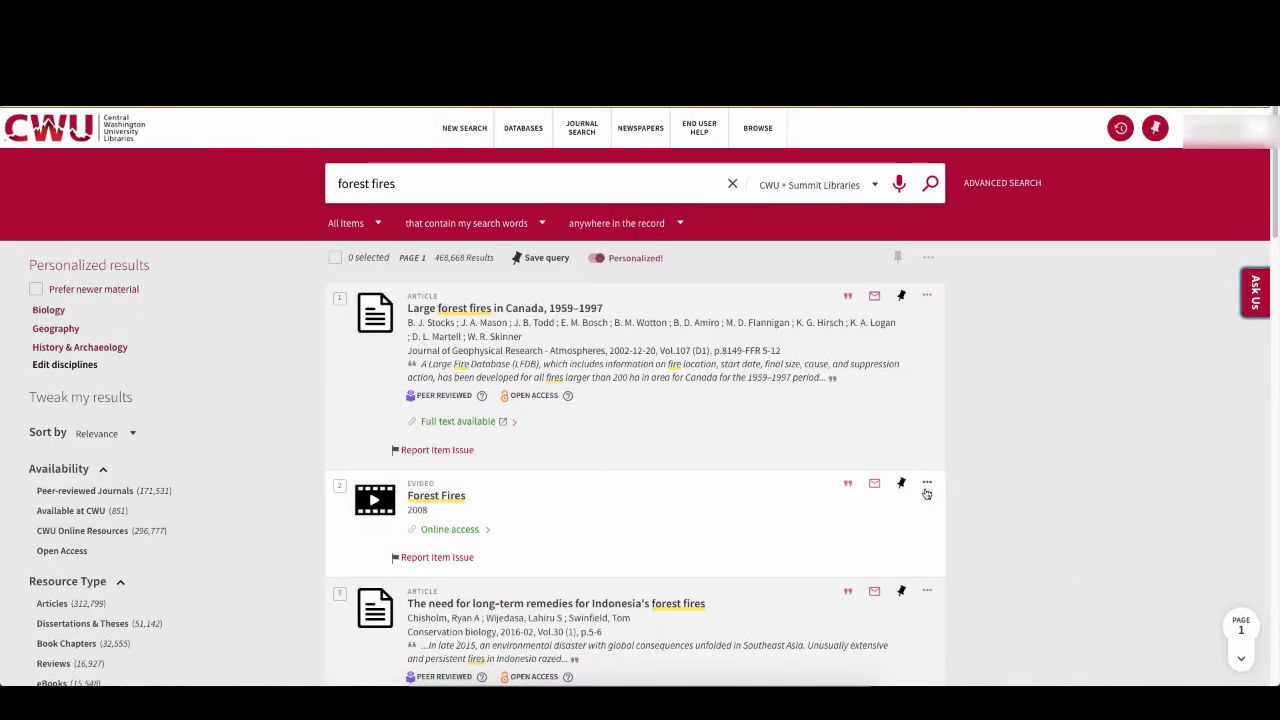
{"action": "mouse_move", "coordinate": [624, 258]}
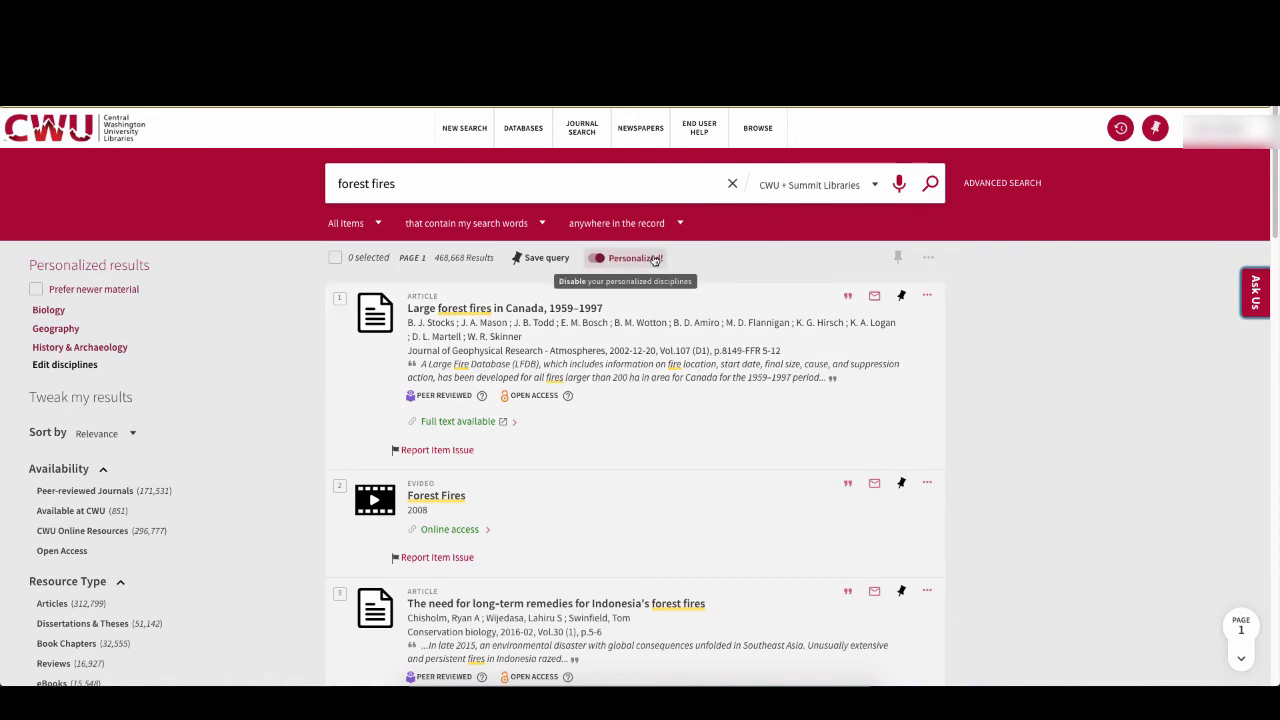
{"action": "left_click", "coordinate": [596, 258]}
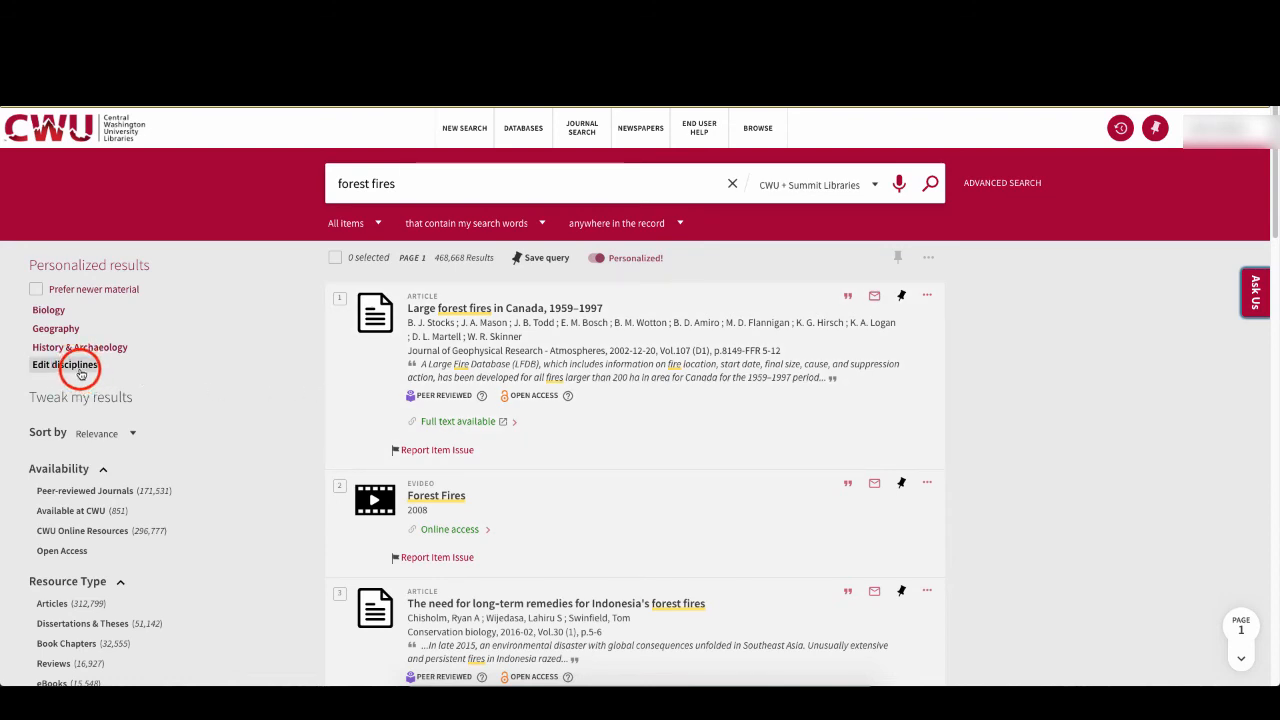
- Reset personalization so the forest fires results return to standard ranking
{"action": "left_click", "coordinate": [62, 364]}
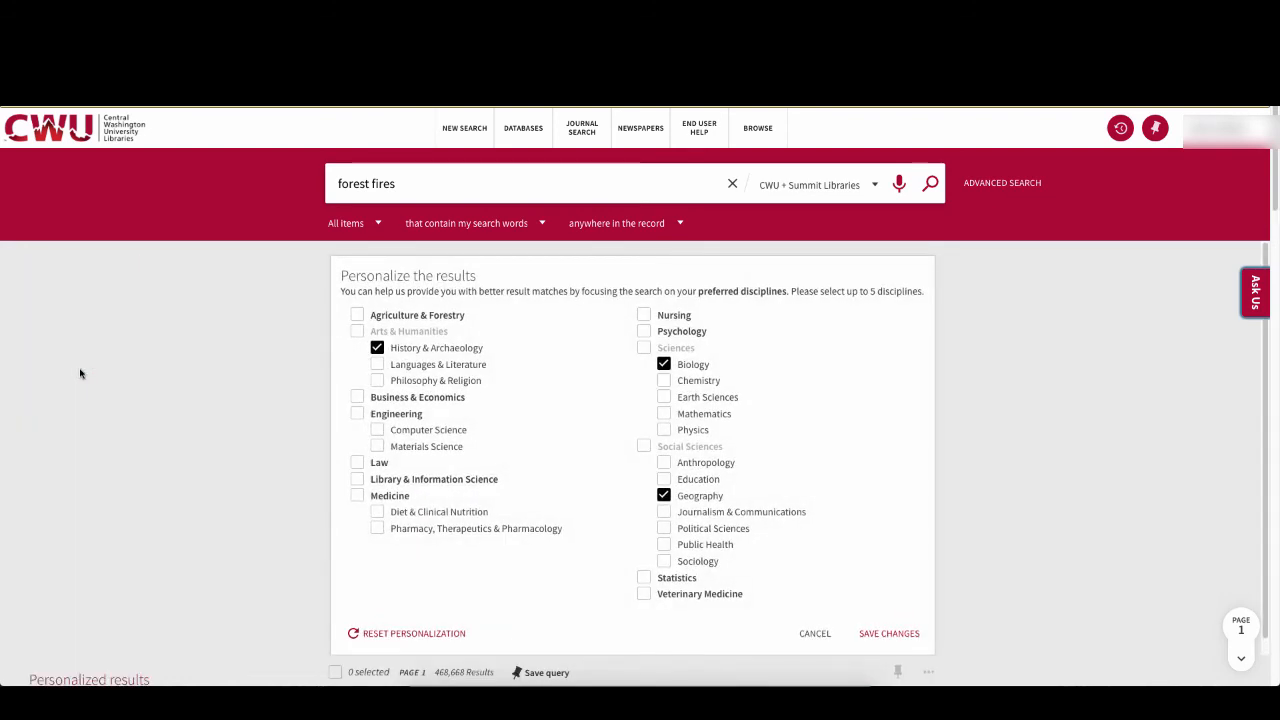
{"action": "left_click", "coordinate": [376, 348]}
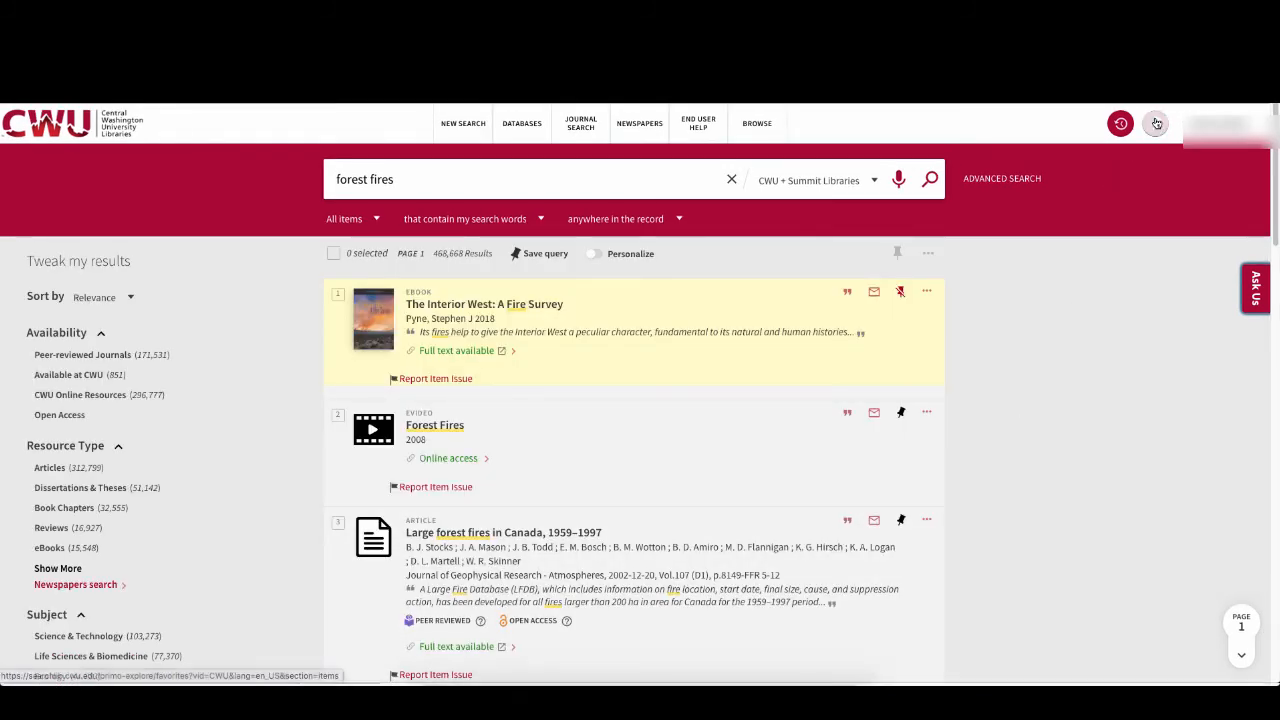
- Show the saved forest fires query under Saved Searches in My Favorites
{"action": "left_click", "coordinate": [1156, 124]}
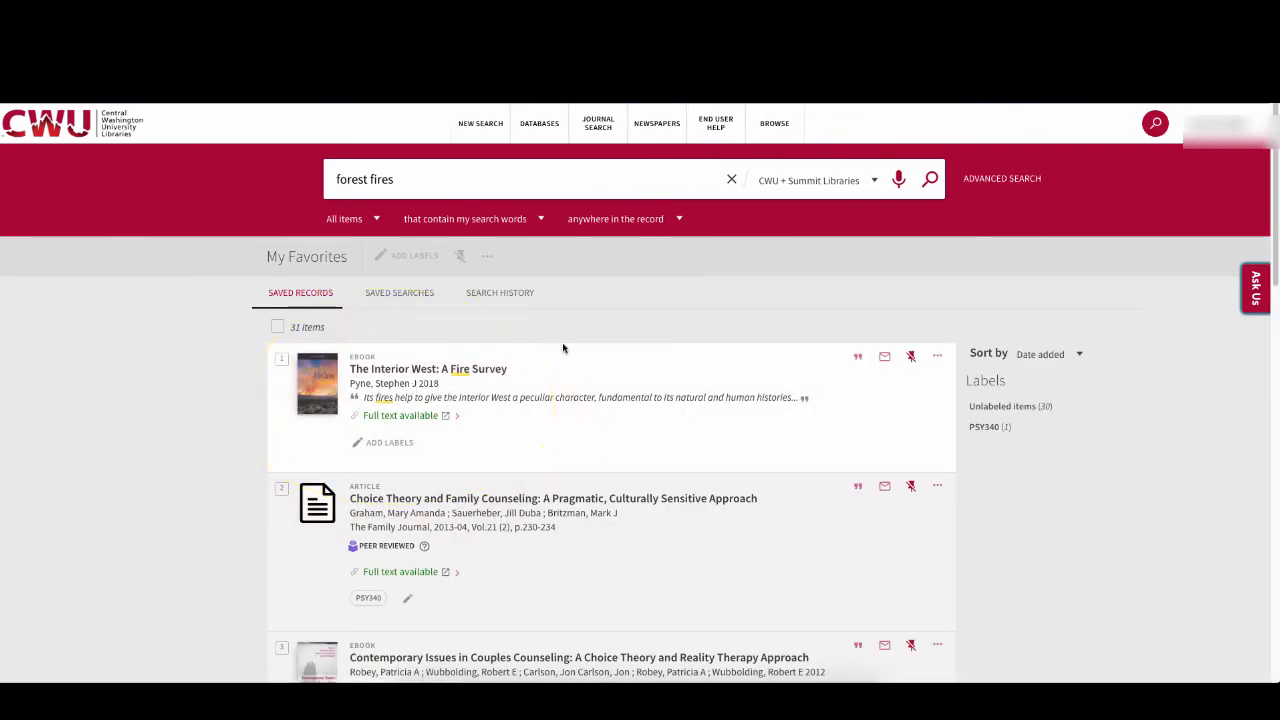
{"action": "left_click", "coordinate": [400, 292]}
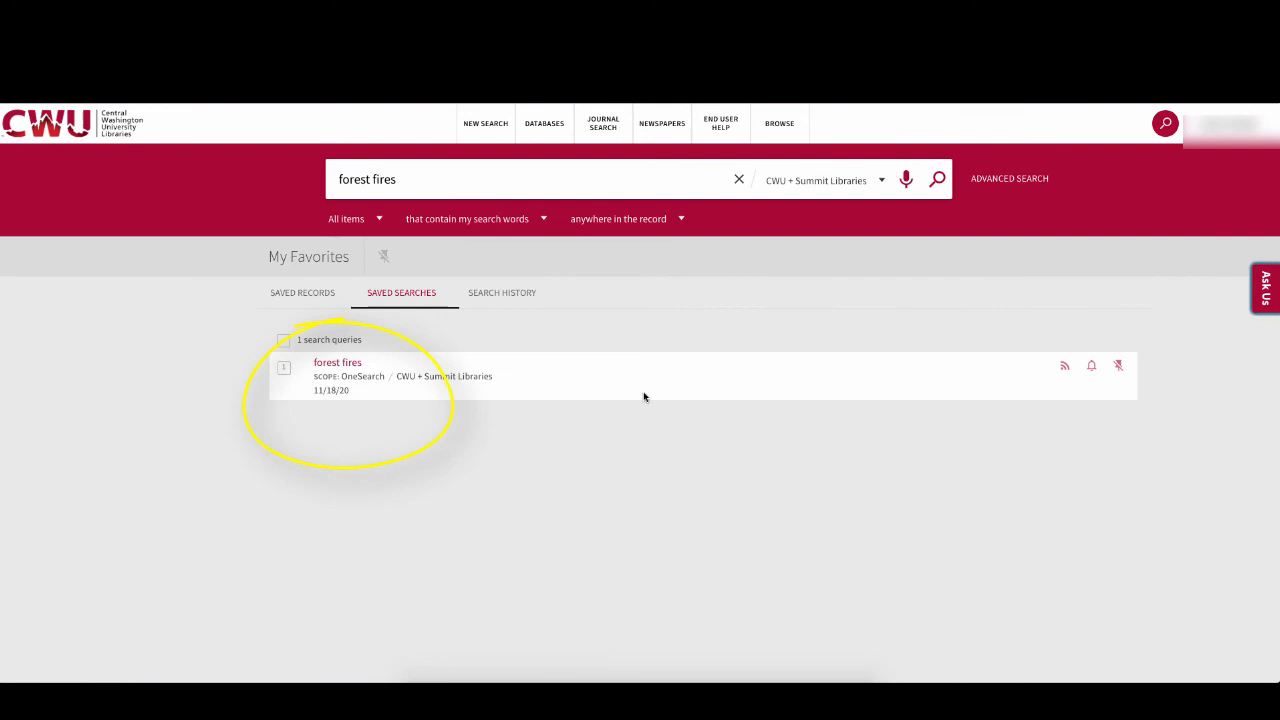